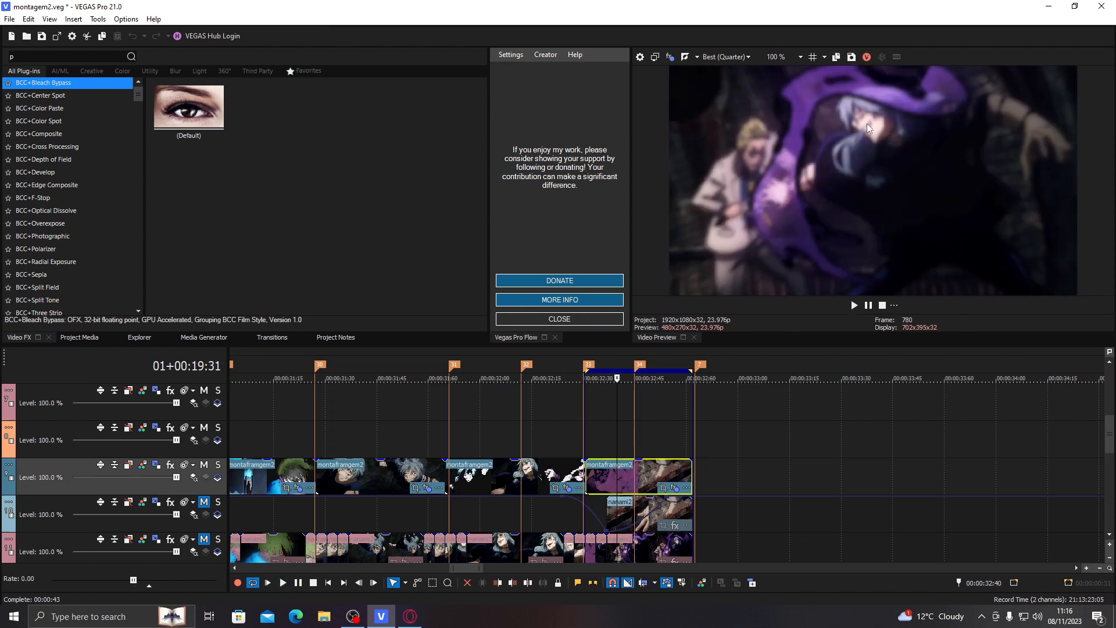
# Step: Find S_DissolvePuddle via a 'puddl' search and apply its 'pinch' preset to the montaframgem2 clip
pyautogui.click(583, 378)
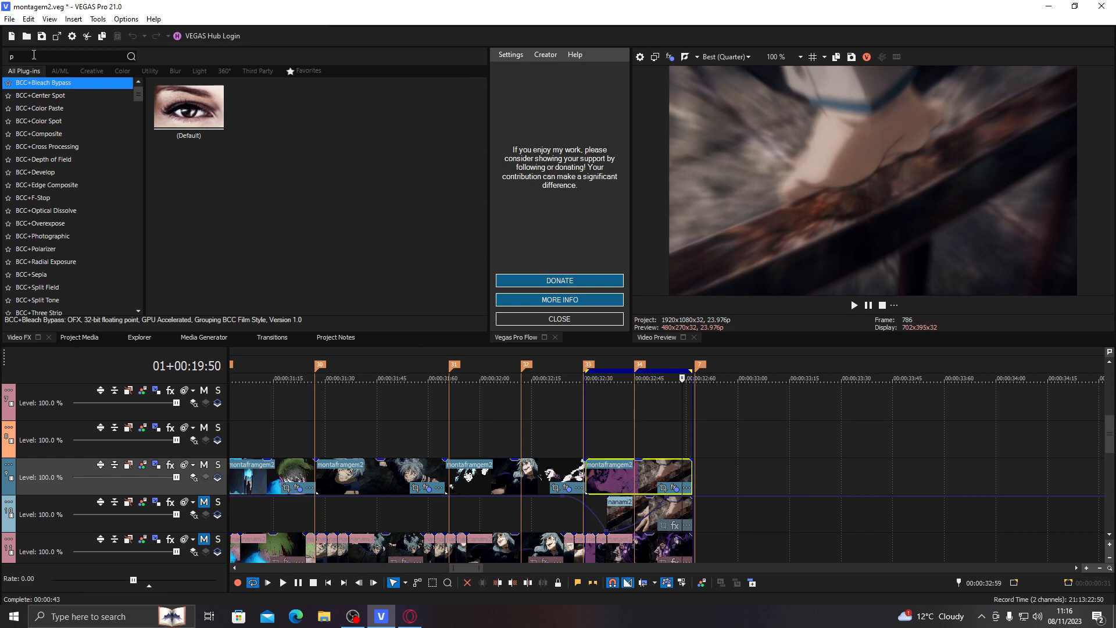
pyautogui.moveTo(3, 42)
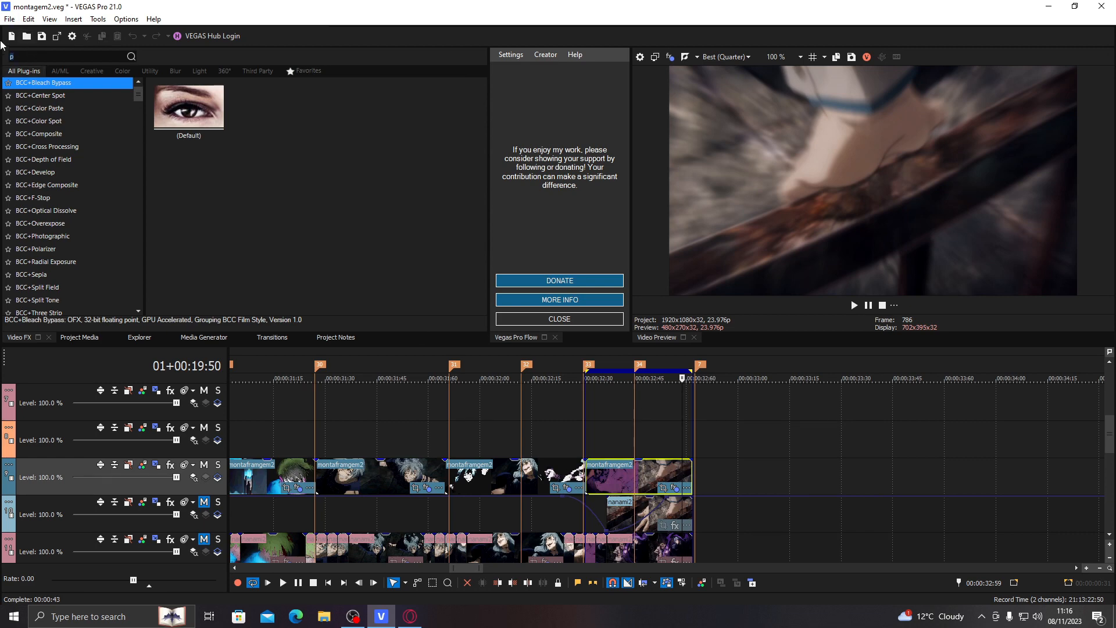
pyautogui.write('uddl')
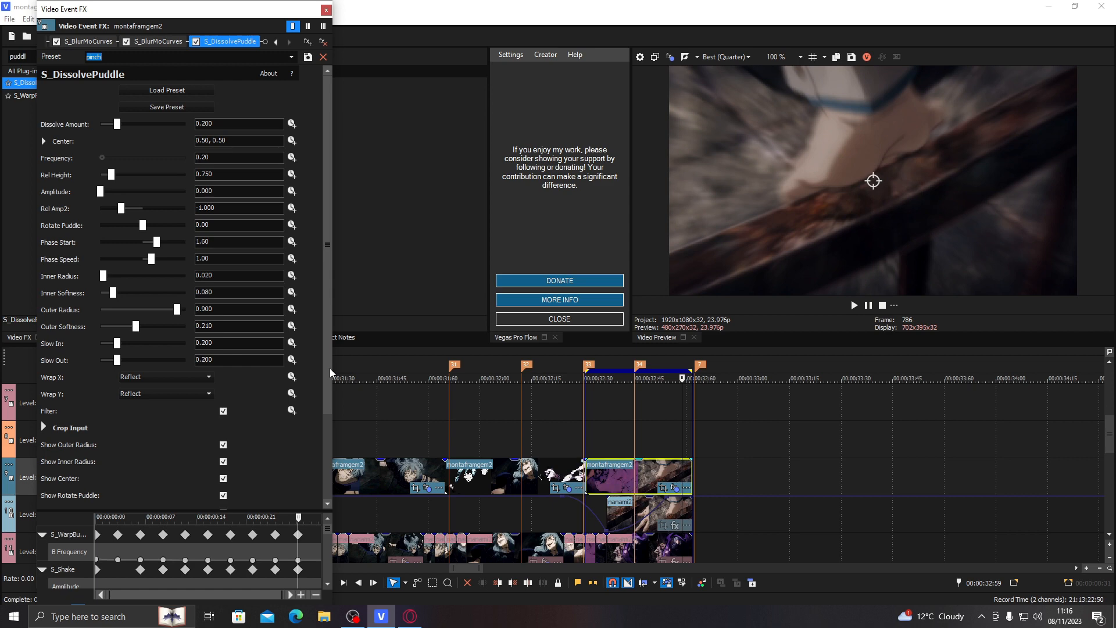
pyautogui.scroll(-3)
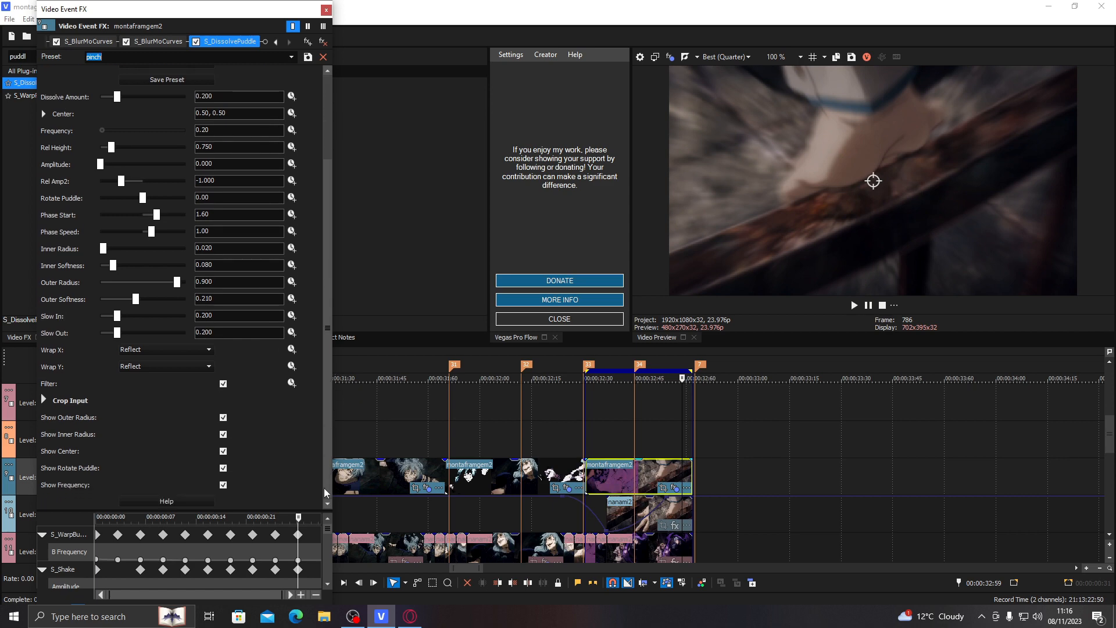
pyautogui.scroll(3)
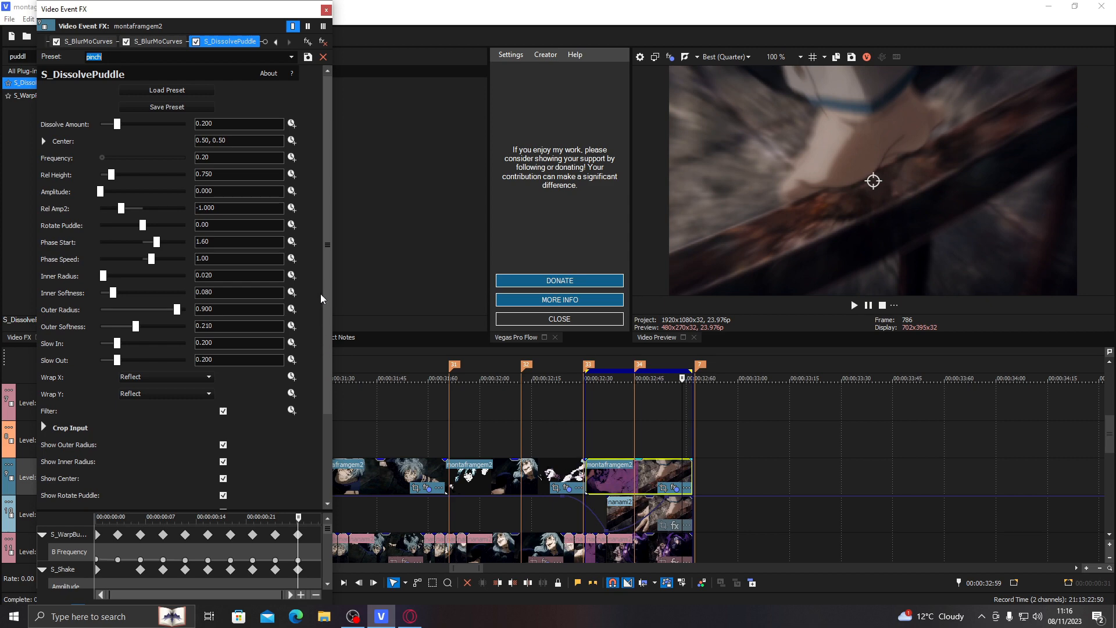
pyautogui.moveTo(304, 273)
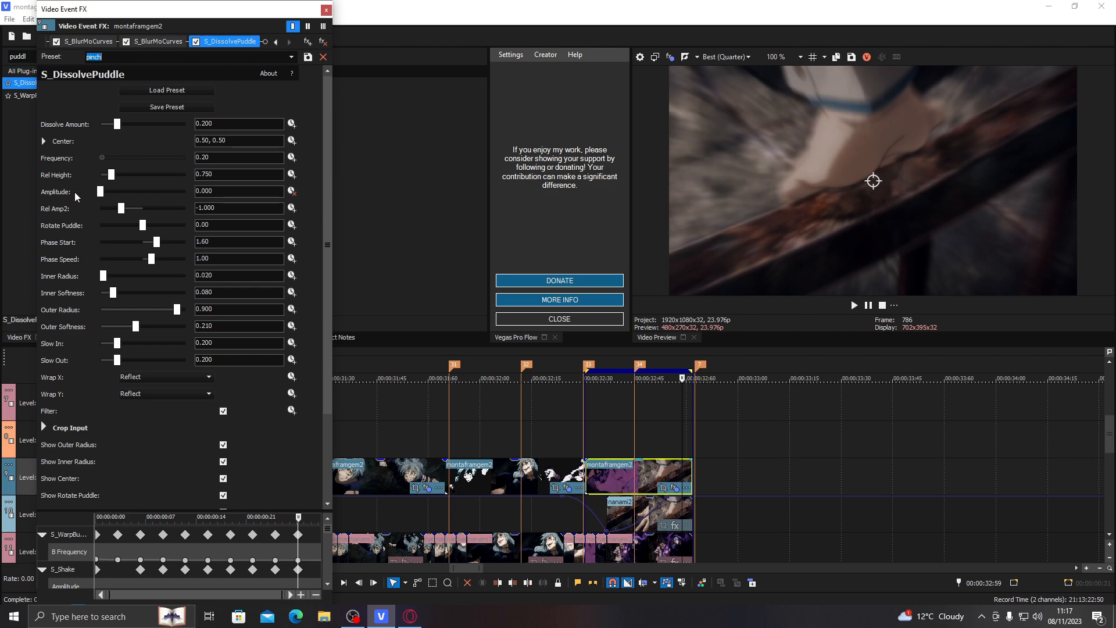
# Step: Keyframe S_DissolvePuddle Amplitude so it rises to 4.000 near the clip's end
pyautogui.scroll(-3)
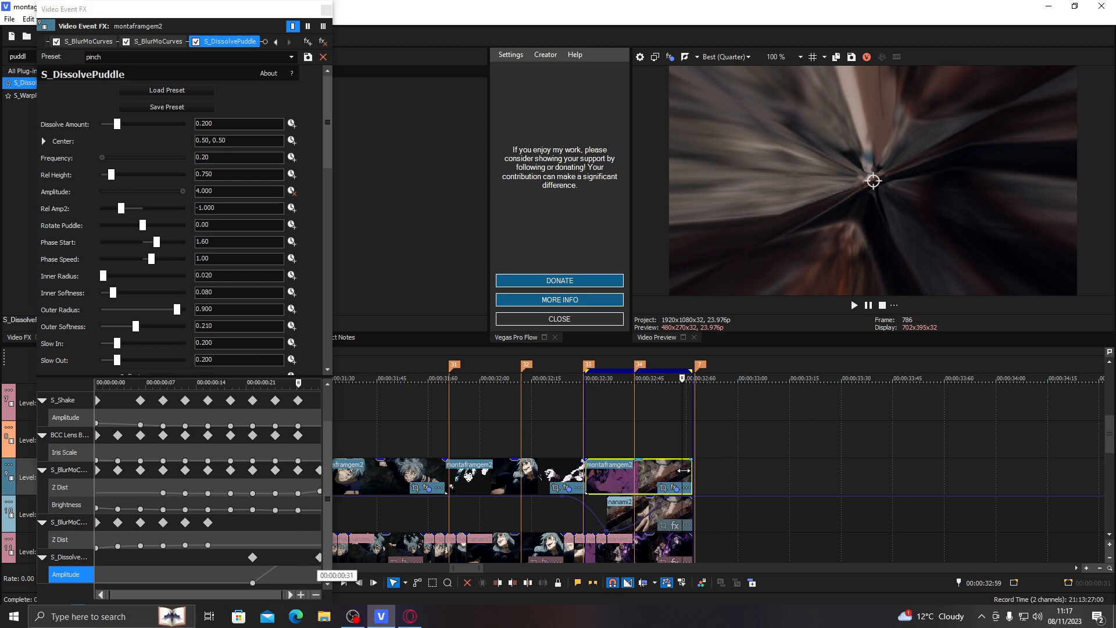
# Step: Show the CUSTOM saved easing curves in the Vegas Pro Flow panel
pyautogui.click(559, 318)
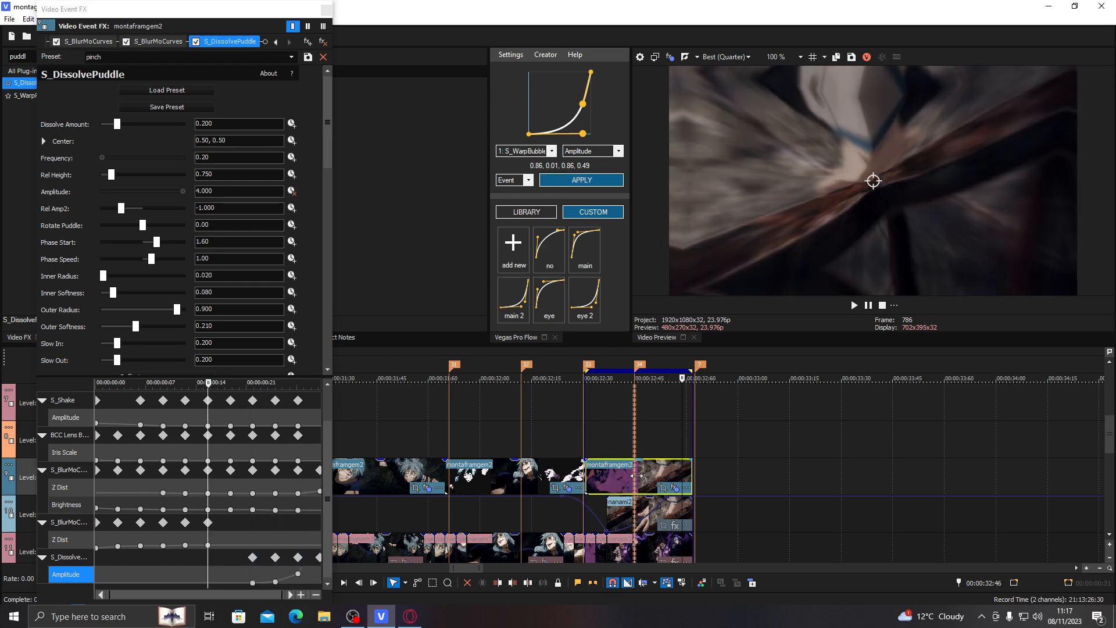
# Step: Mark the last clip's span and play it to review the eased pinch transition
pyautogui.click(854, 305)
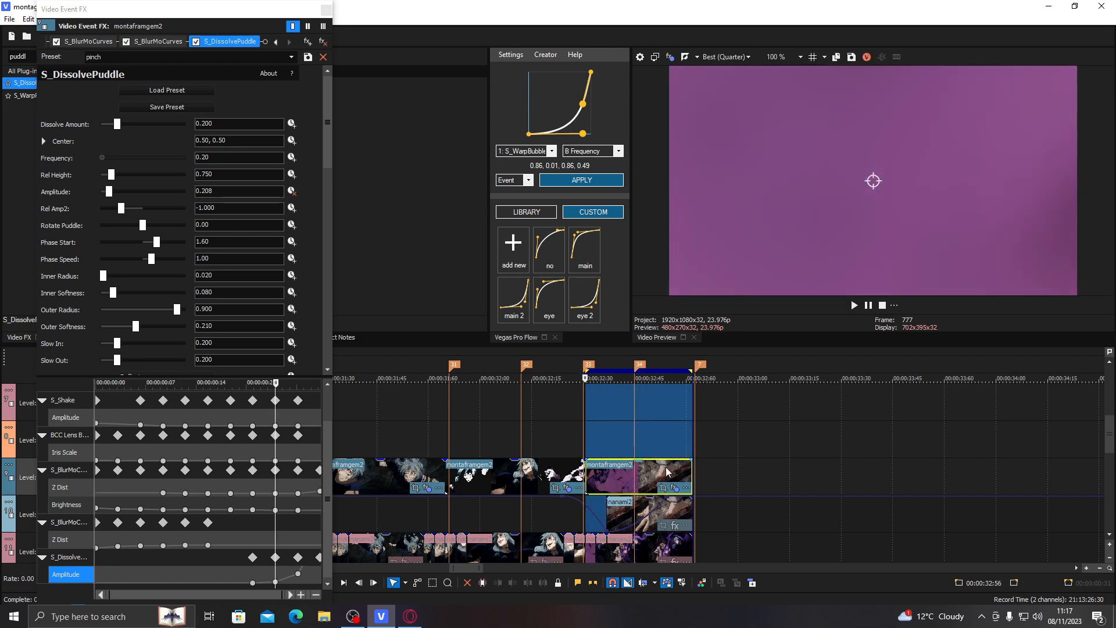
pyautogui.click(853, 304)
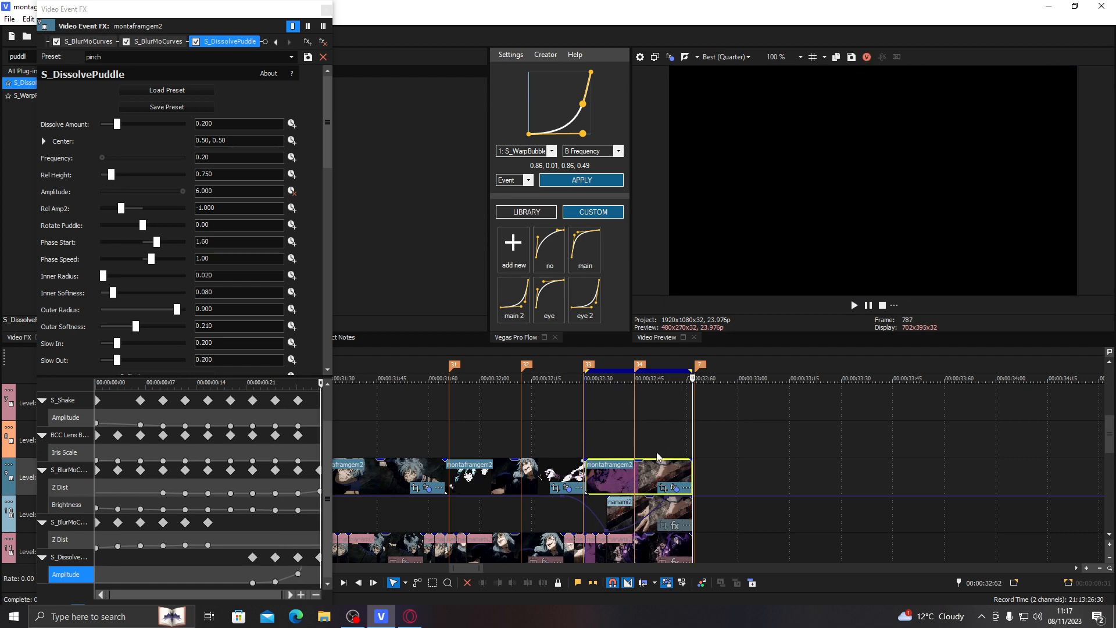
pyautogui.click(853, 304)
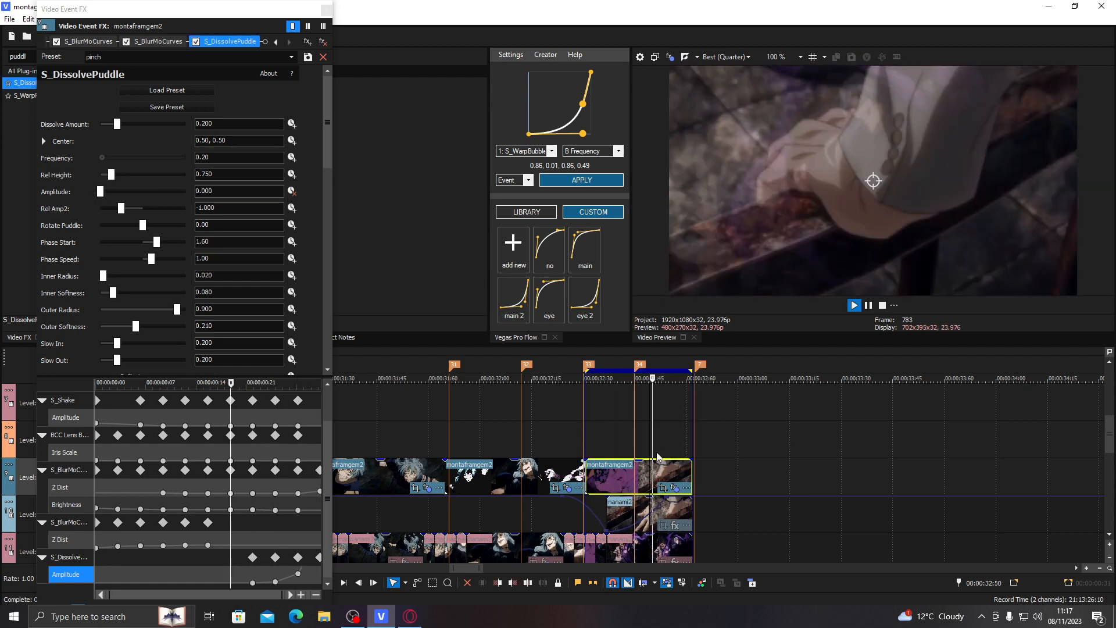